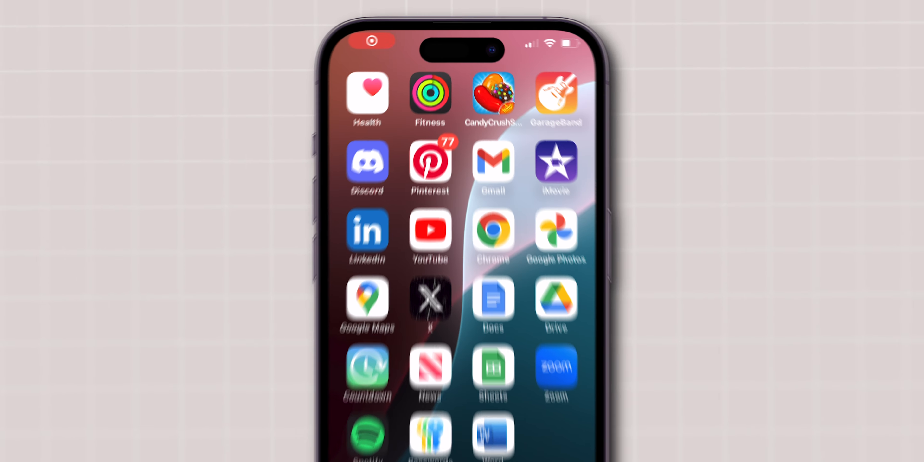
- Launch YouTube from the Home Screen so its home feed appears
{"action": "left_click", "coordinate": [429, 230]}
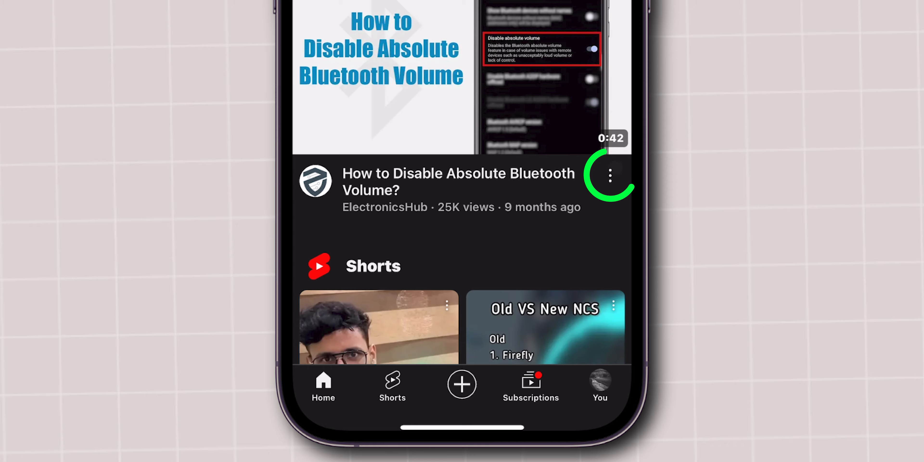
- Save the 'How to Disable Absolute Bluetooth Volume?' video to Watch Later from its options menu
{"action": "left_click", "coordinate": [610, 175]}
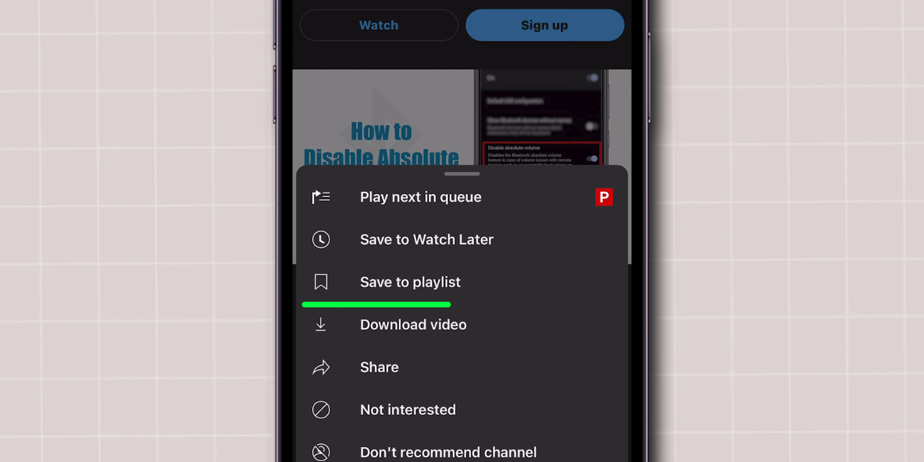
{"action": "left_click", "coordinate": [462, 173]}
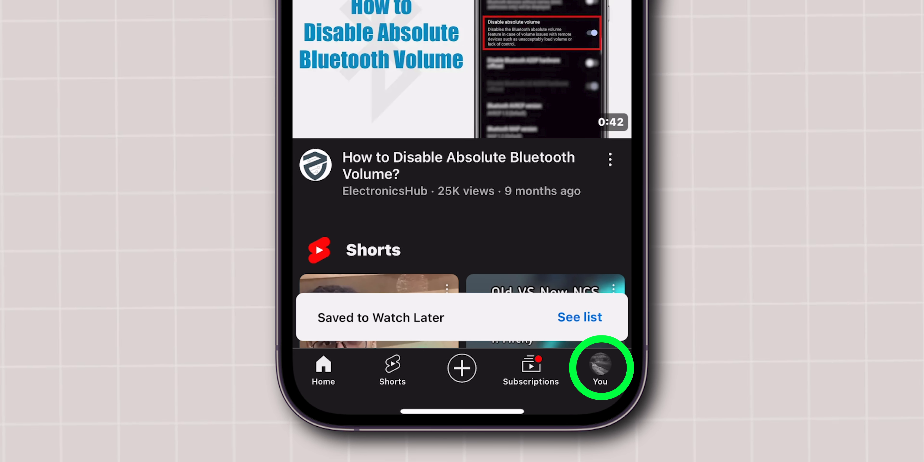
- Go to the You tab and view the Watch Later playlist with its three saved videos
{"action": "left_click", "coordinate": [600, 368]}
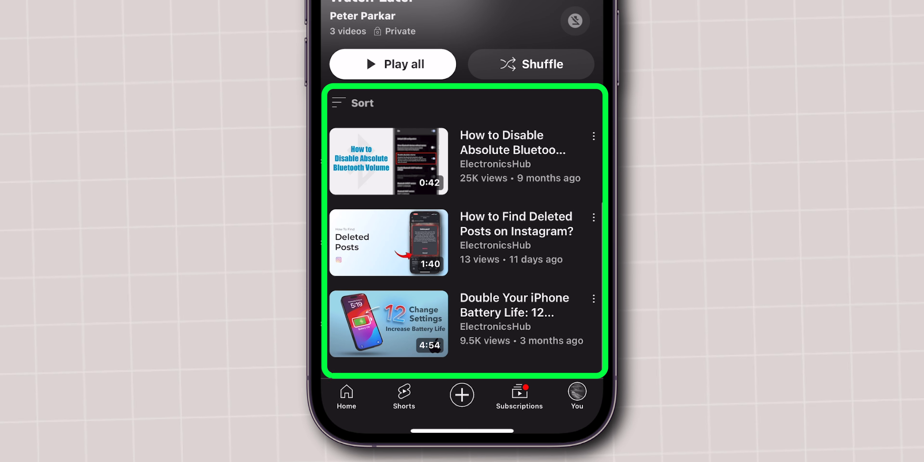
{"action": "scroll", "scroll_direction": "down", "scroll_amount": 3}
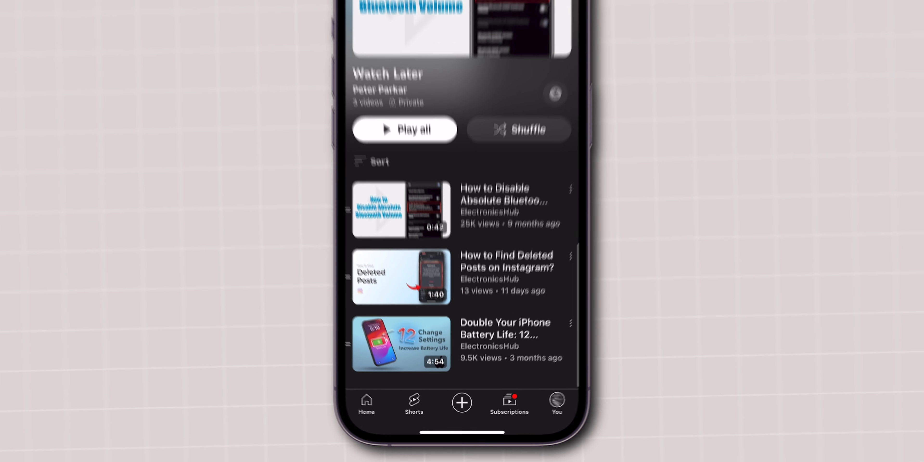